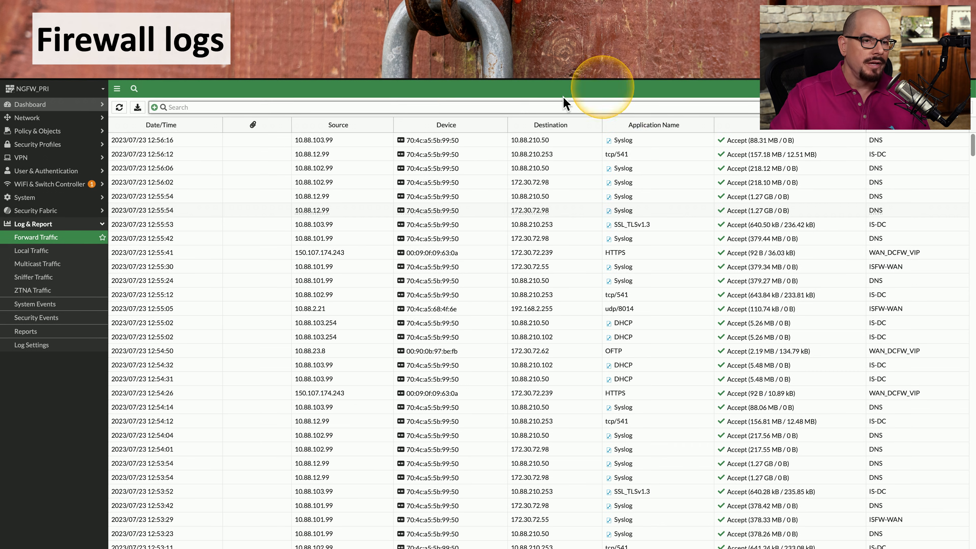
pyautogui.moveTo(202, 156)
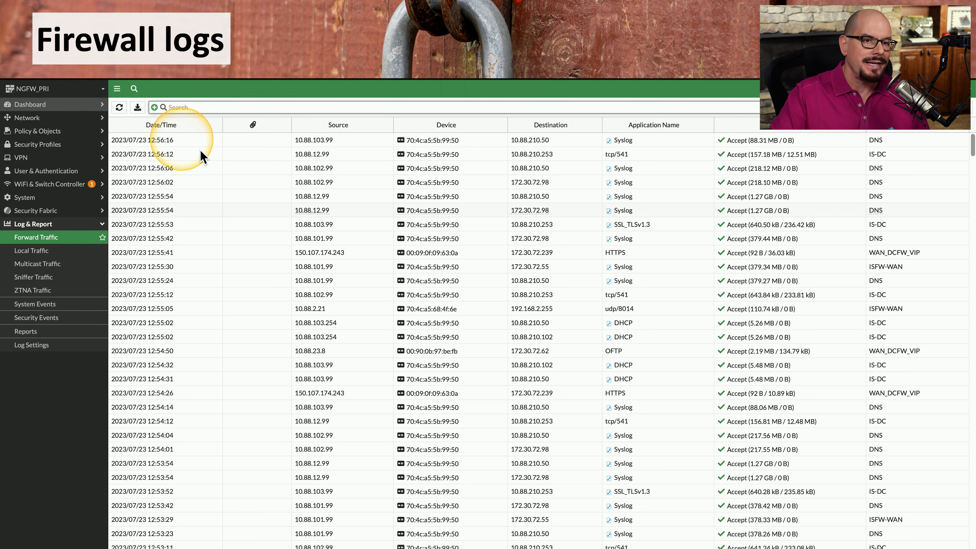
pyautogui.moveTo(713, 211)
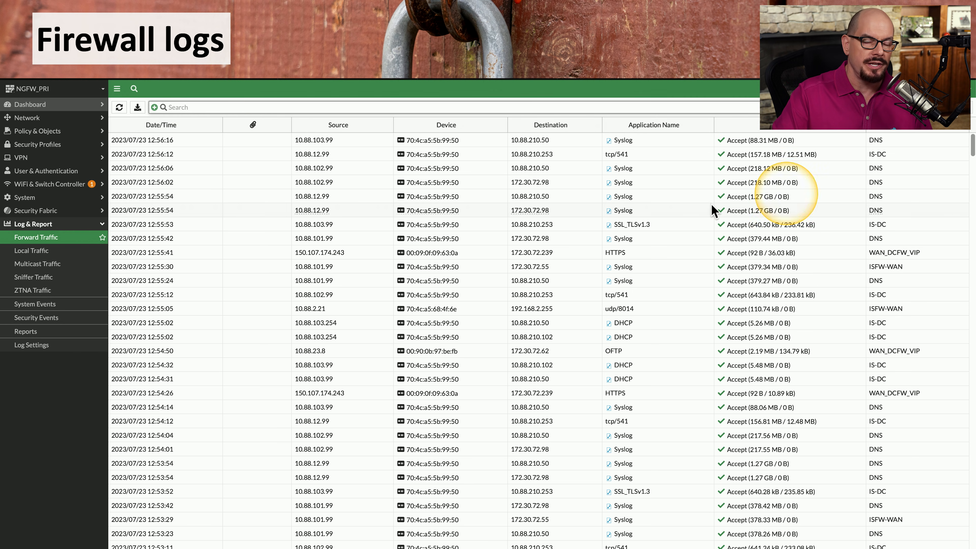
pyautogui.moveTo(138, 210)
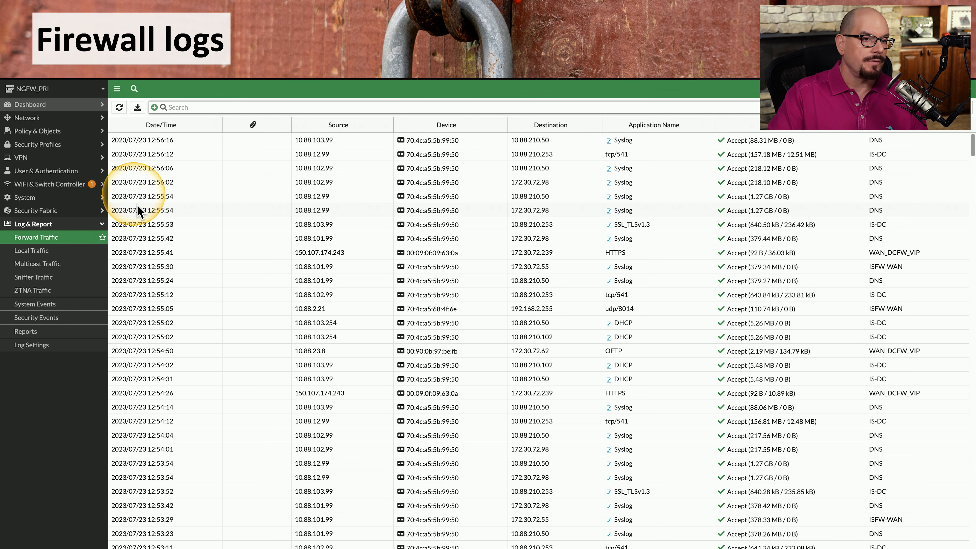
pyautogui.moveTo(163, 152)
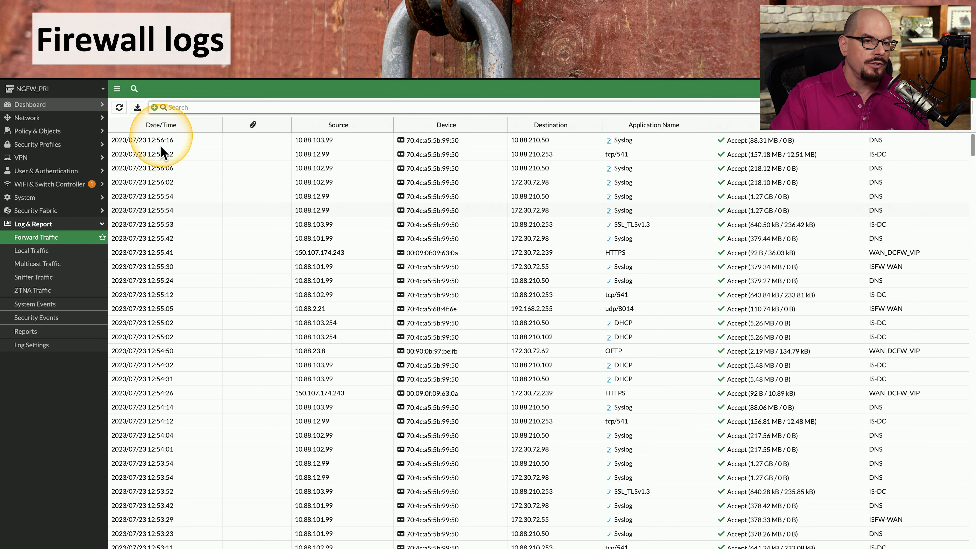
pyautogui.moveTo(329, 154)
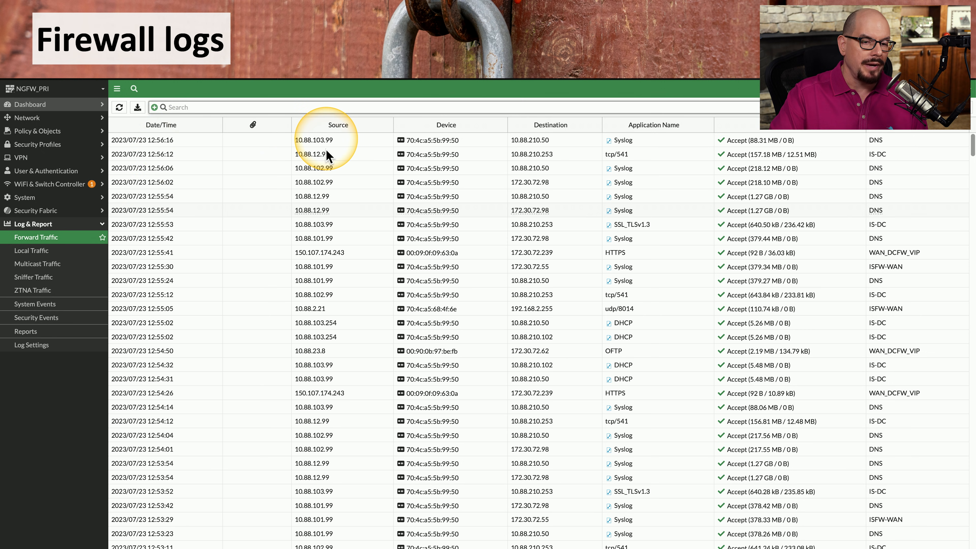
pyautogui.moveTo(455, 128)
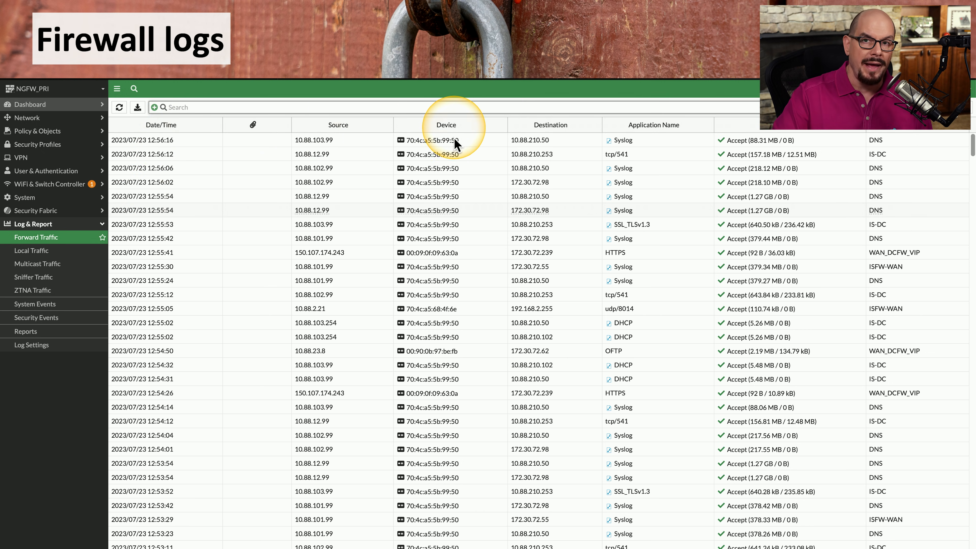
pyautogui.moveTo(544, 187)
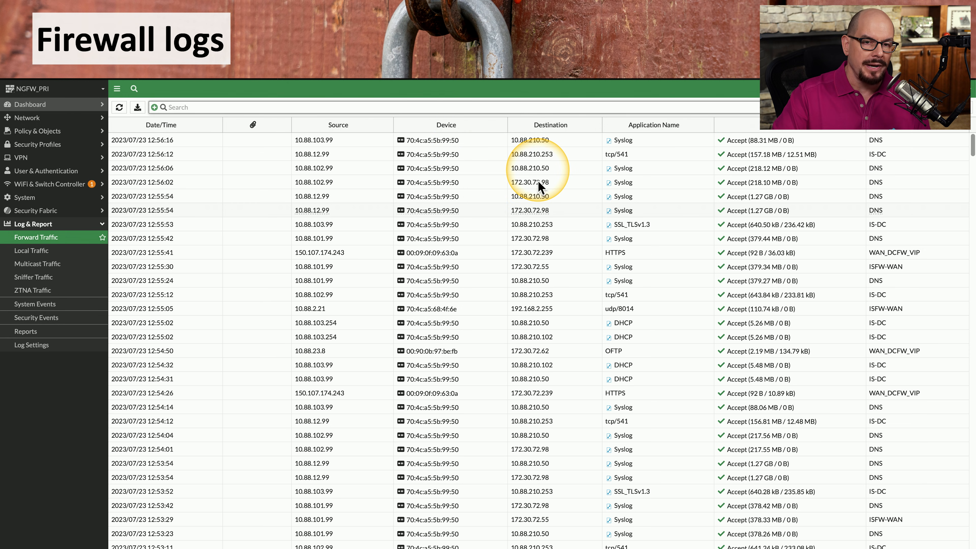
pyautogui.moveTo(622, 267)
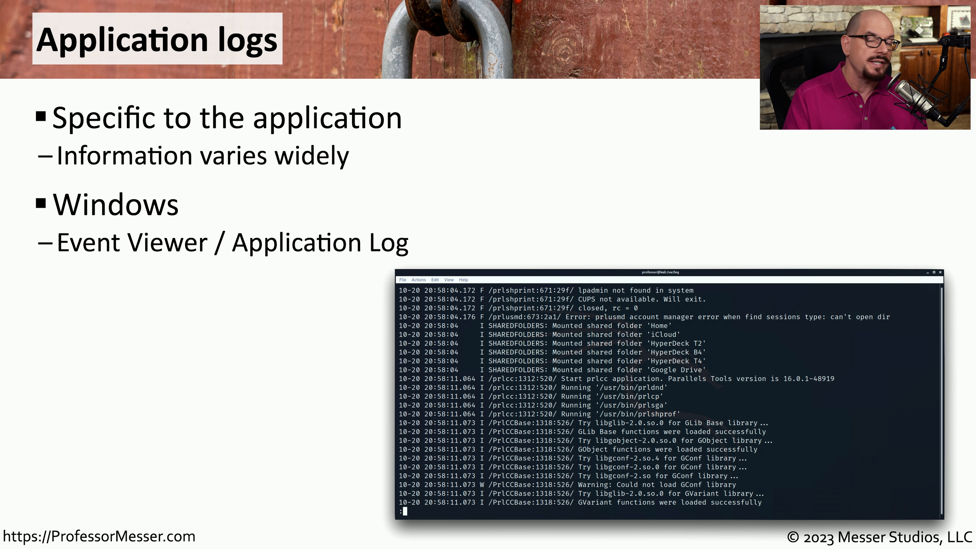
pyautogui.moveTo(438, 257)
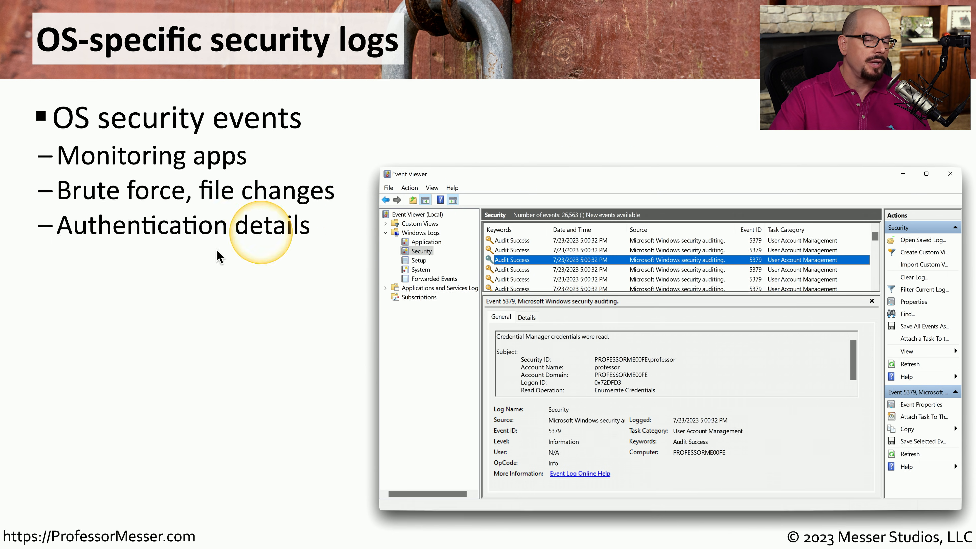
pyautogui.moveTo(346, 205)
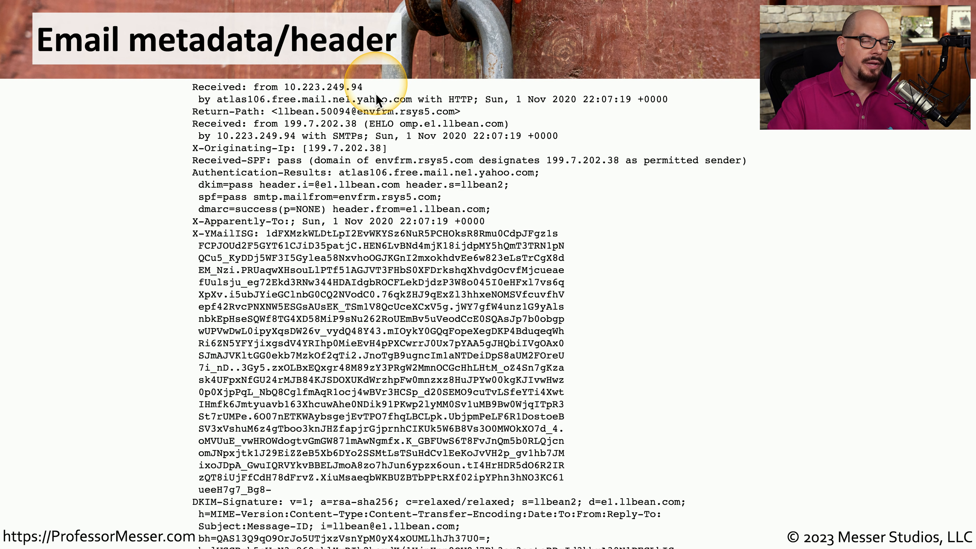
pyautogui.moveTo(341, 105)
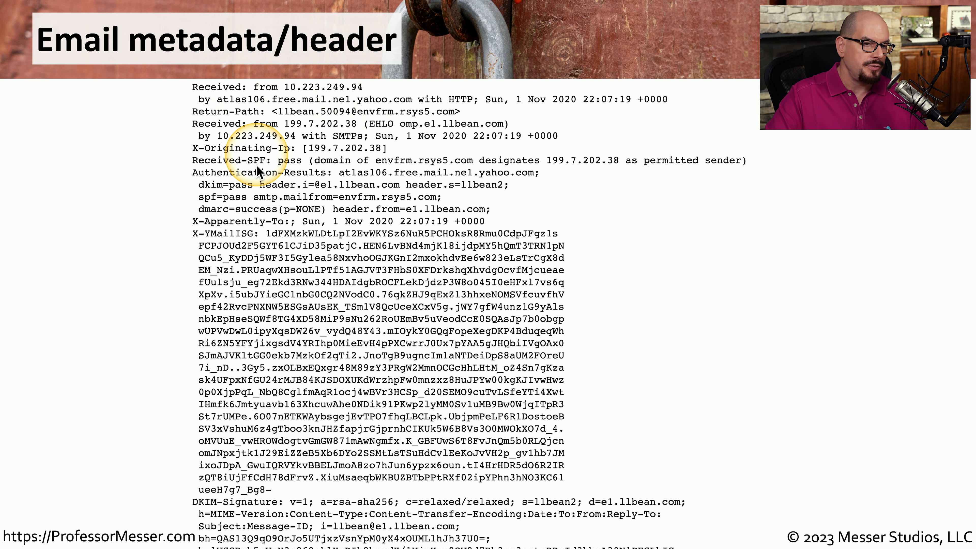
pyautogui.moveTo(301, 476)
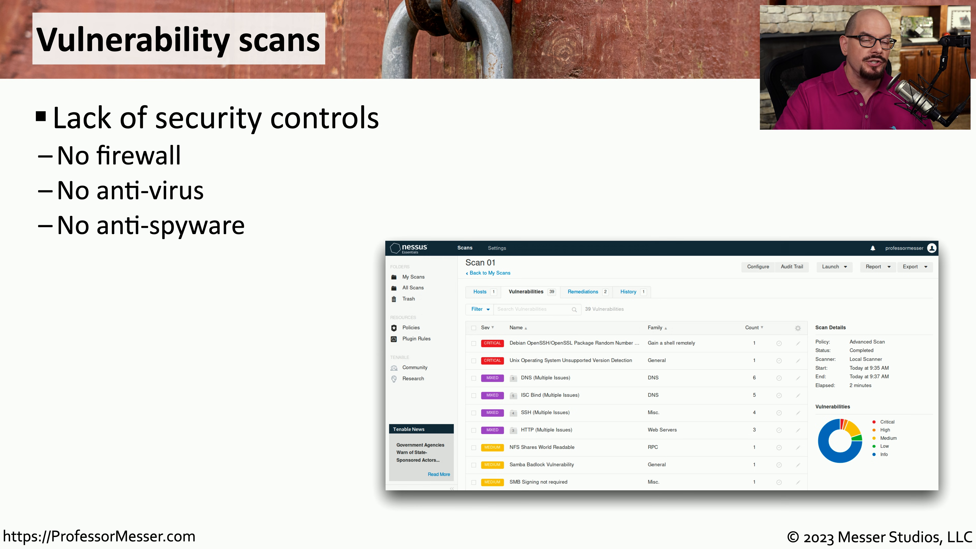
pyautogui.moveTo(219, 169)
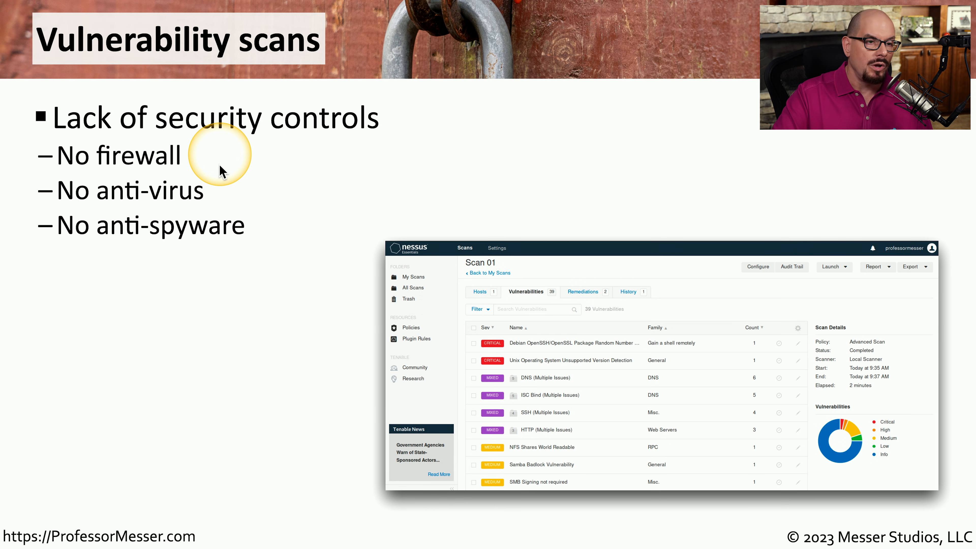
pyautogui.moveTo(305, 235)
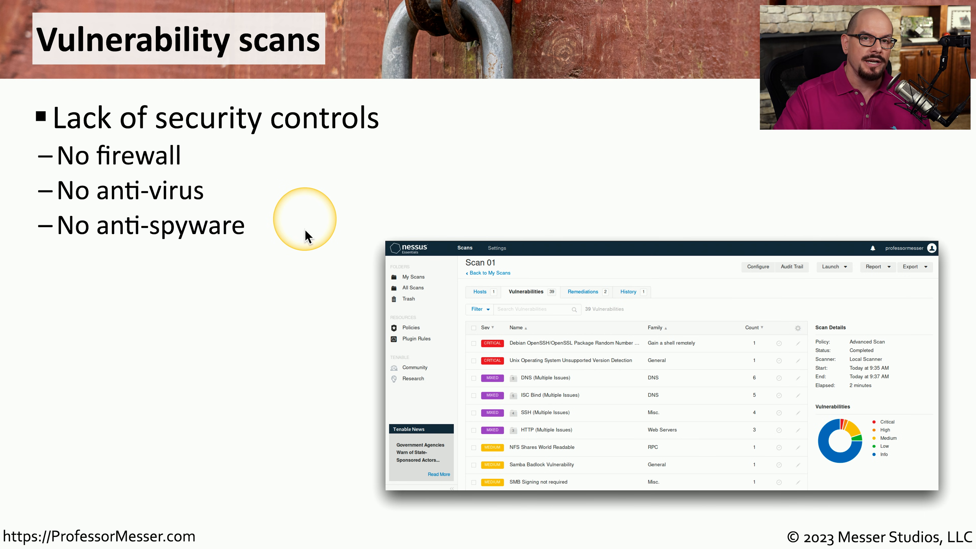
pyautogui.moveTo(548, 322)
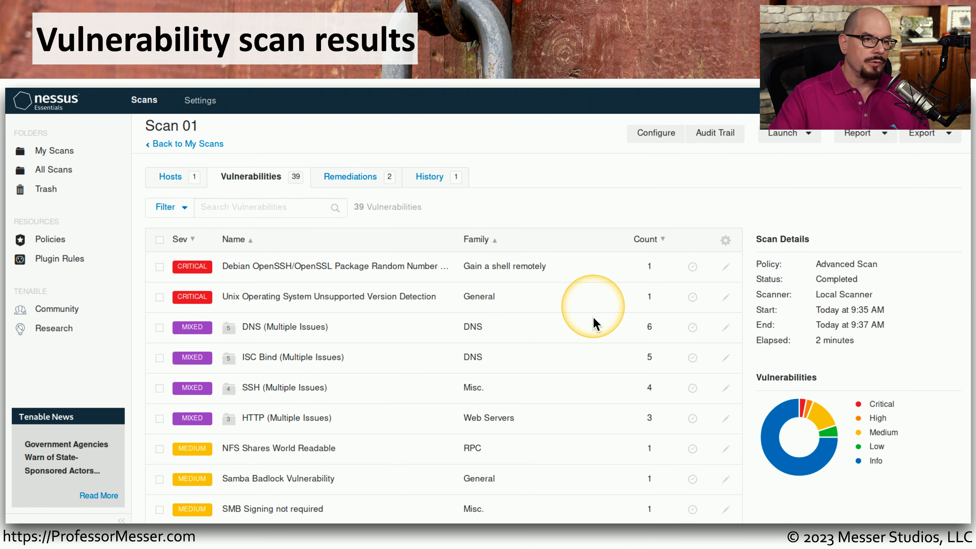
pyautogui.moveTo(327, 291)
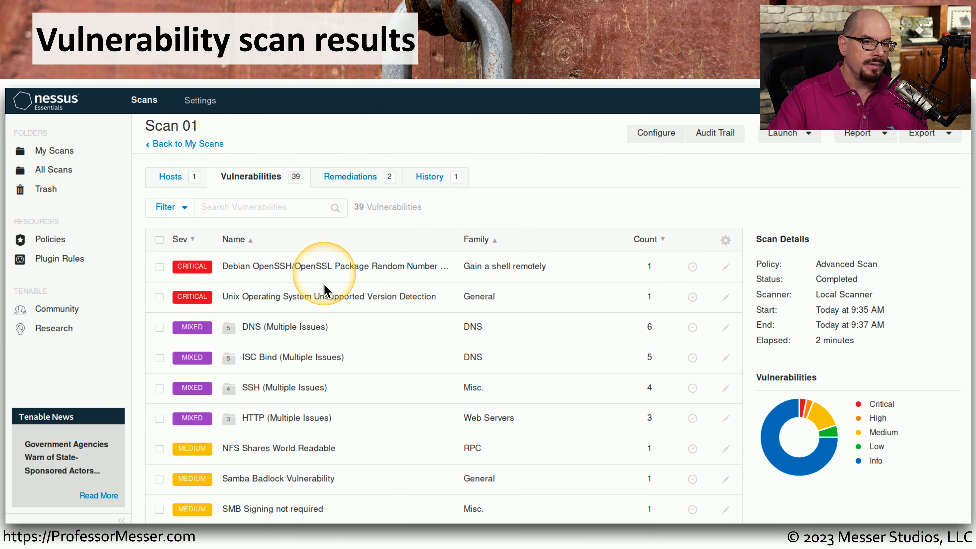
pyautogui.moveTo(300, 309)
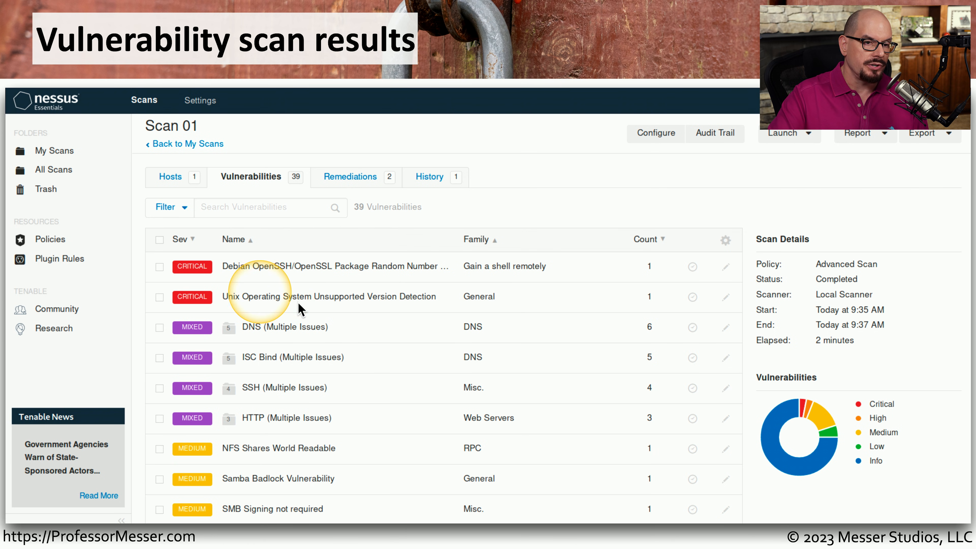
pyautogui.moveTo(410, 316)
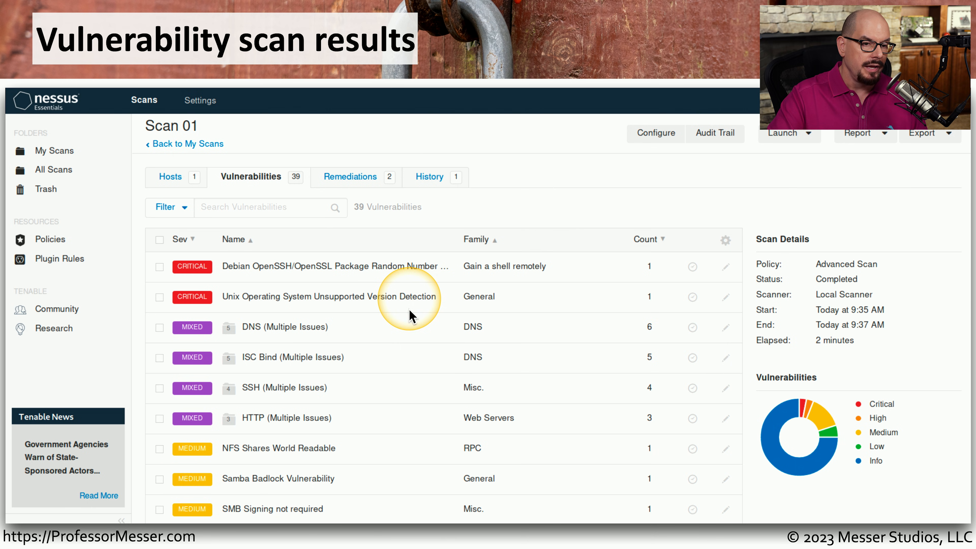
pyautogui.moveTo(353, 454)
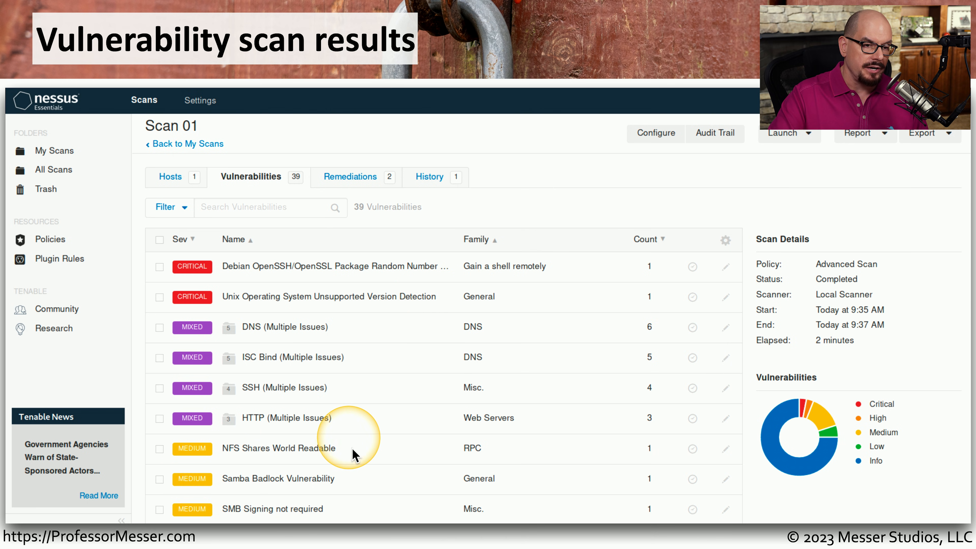
pyautogui.moveTo(358, 460)
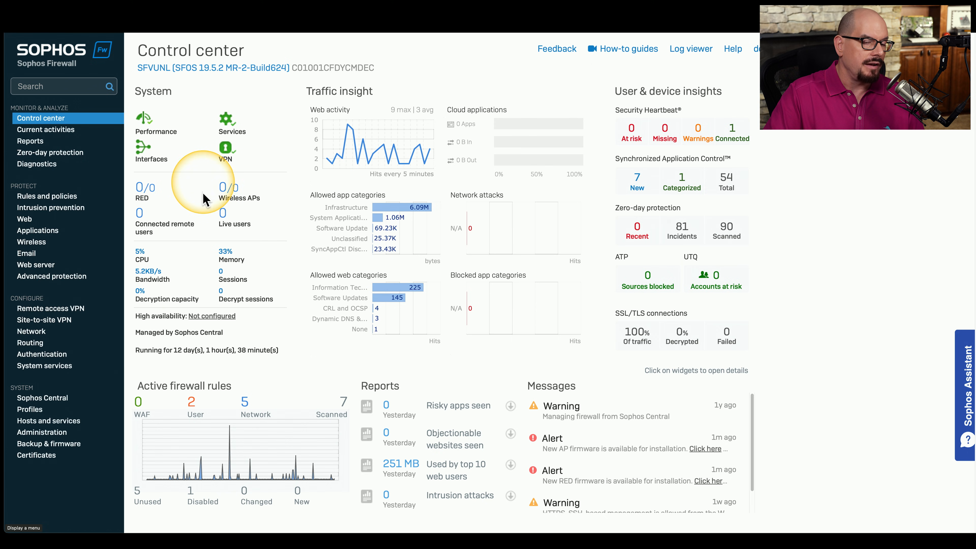
pyautogui.moveTo(316, 482)
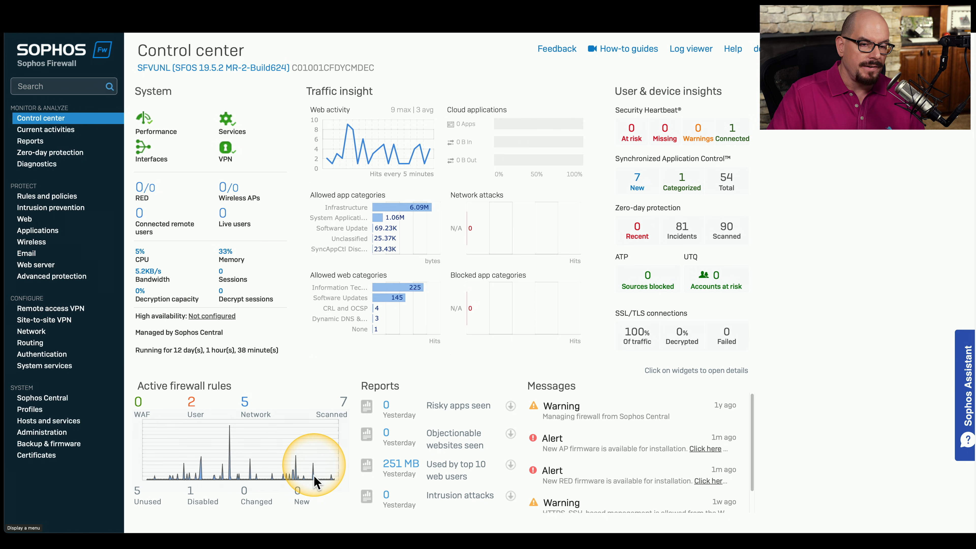
pyautogui.moveTo(619, 513)
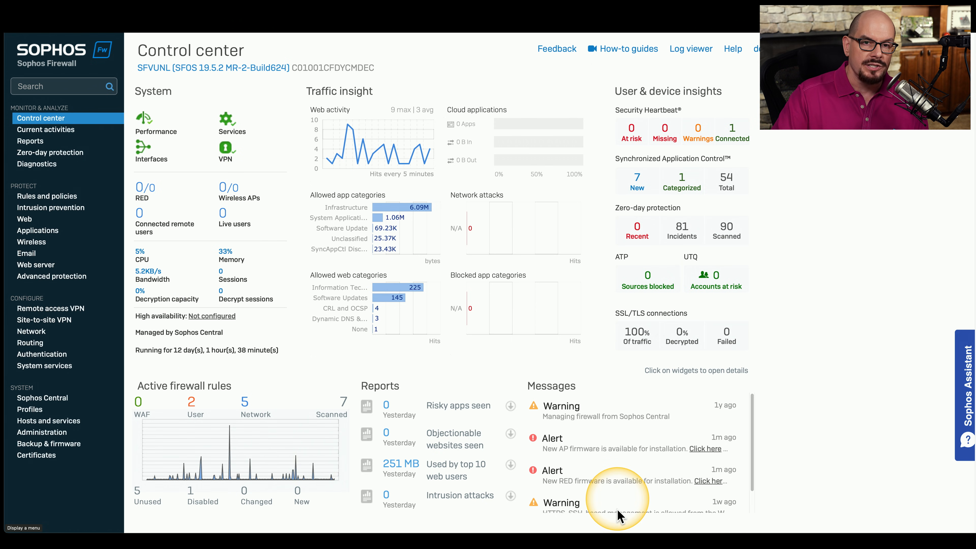
pyautogui.moveTo(684, 227)
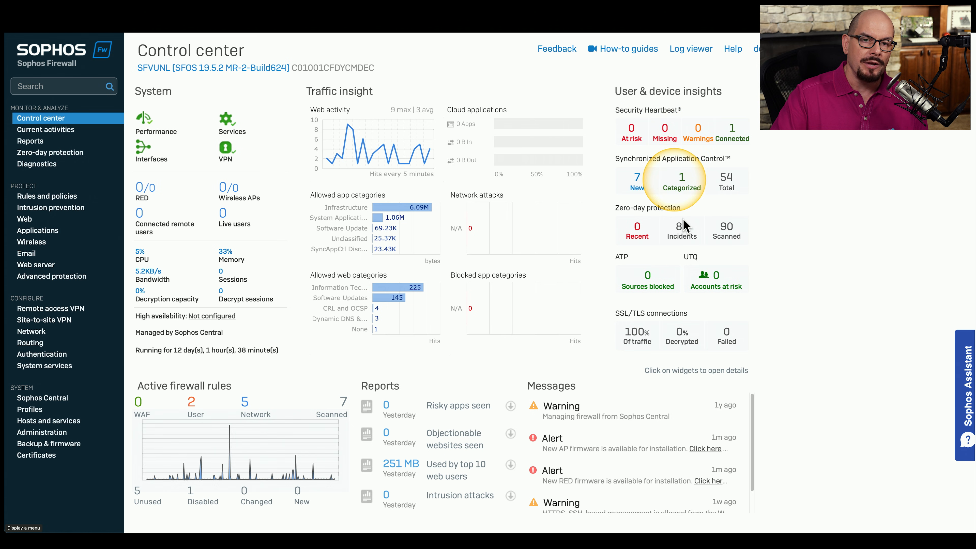
pyautogui.moveTo(803, 296)
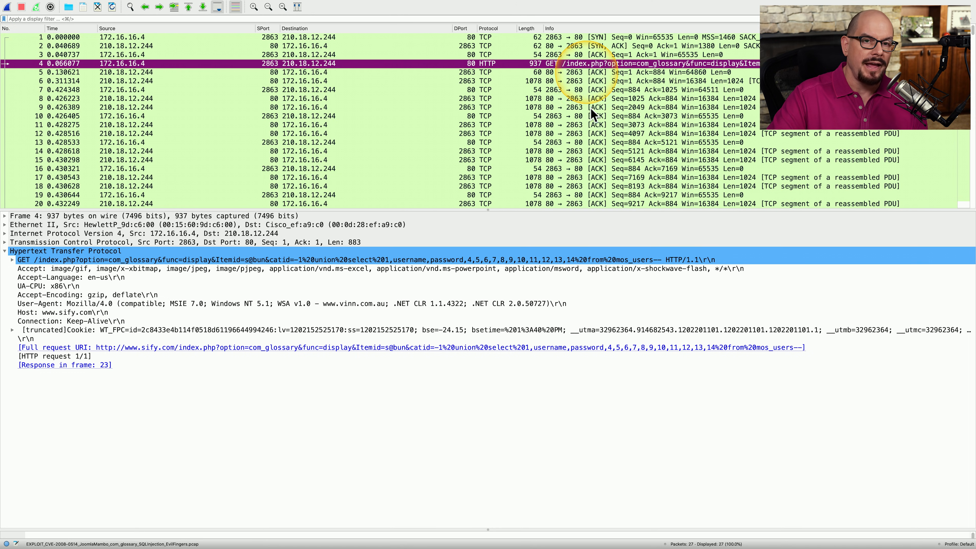
pyautogui.moveTo(576, 100)
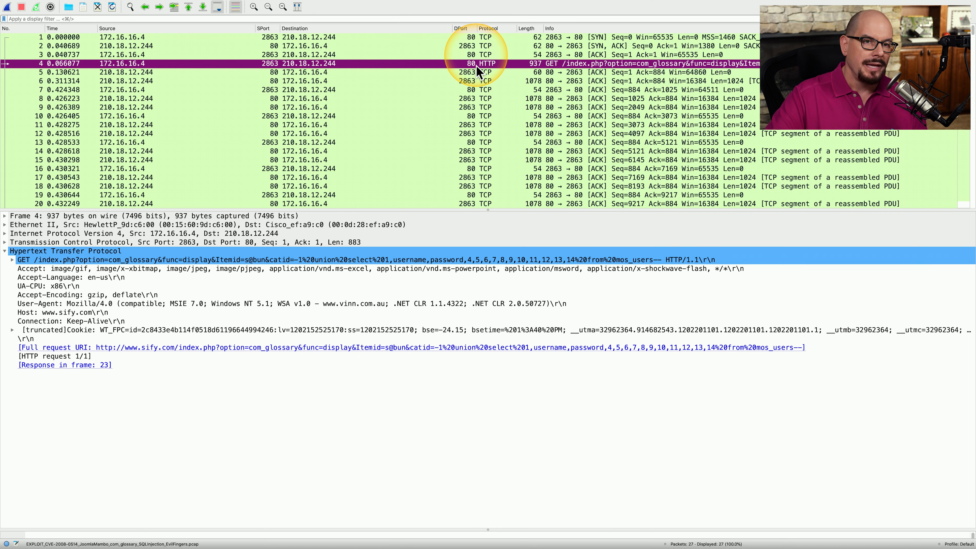
pyautogui.moveTo(495, 71)
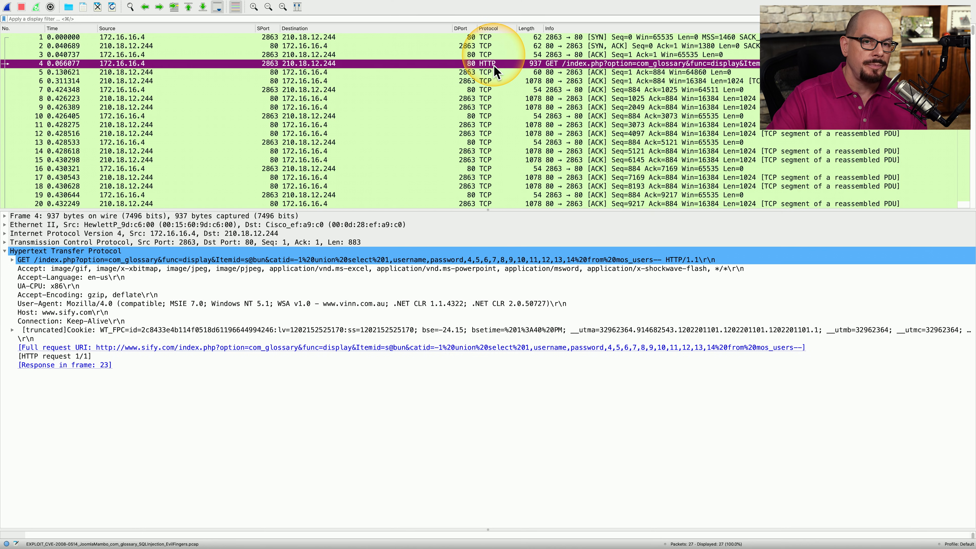
pyautogui.moveTo(566, 72)
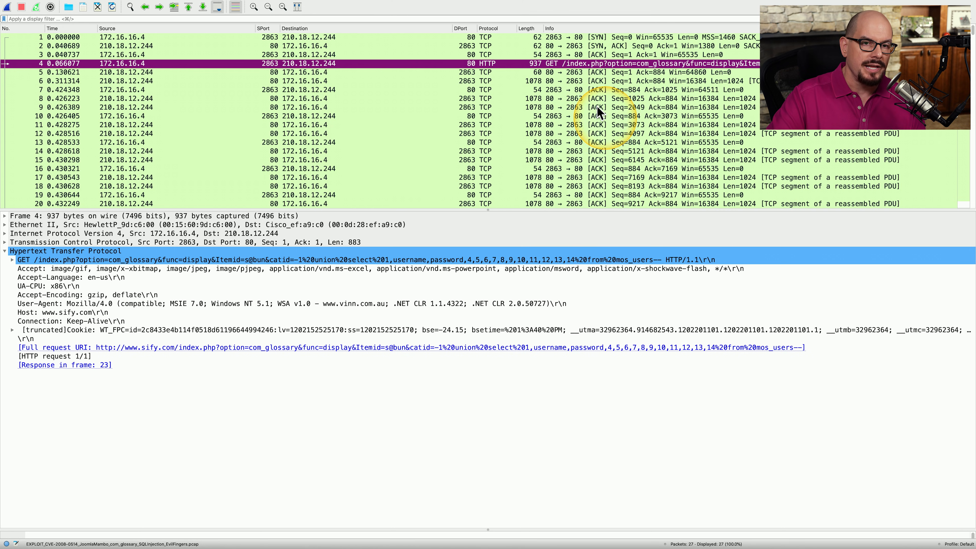
pyautogui.moveTo(585, 69)
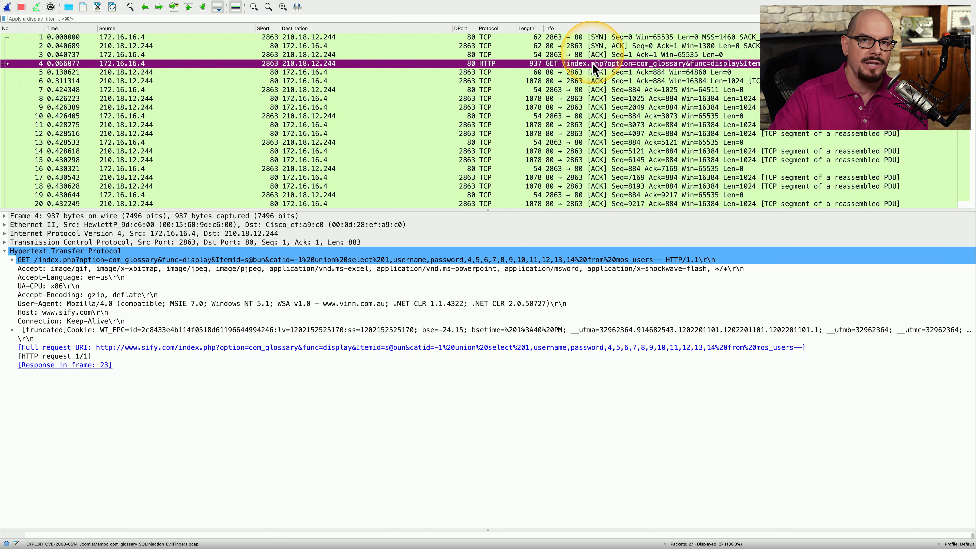
pyautogui.moveTo(352, 324)
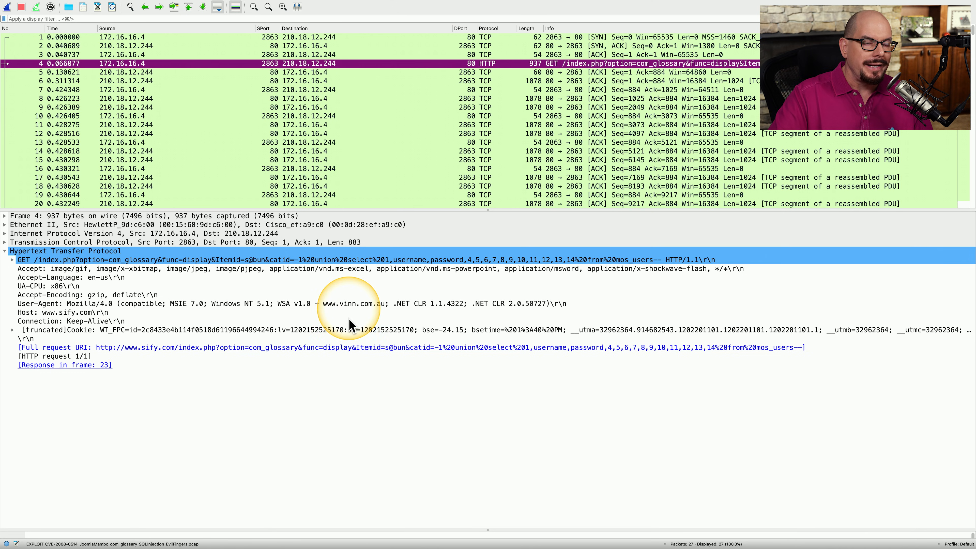
pyautogui.moveTo(212, 261)
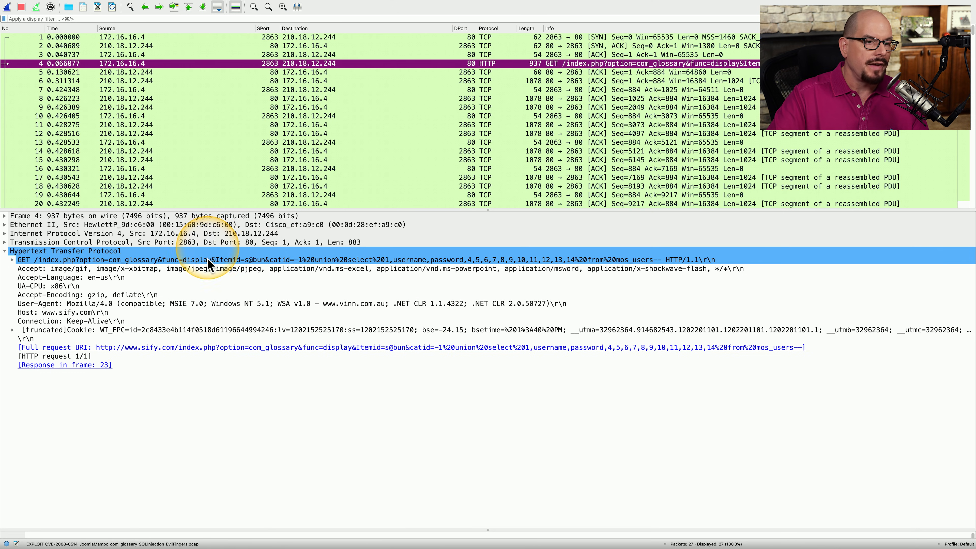
pyautogui.moveTo(532, 69)
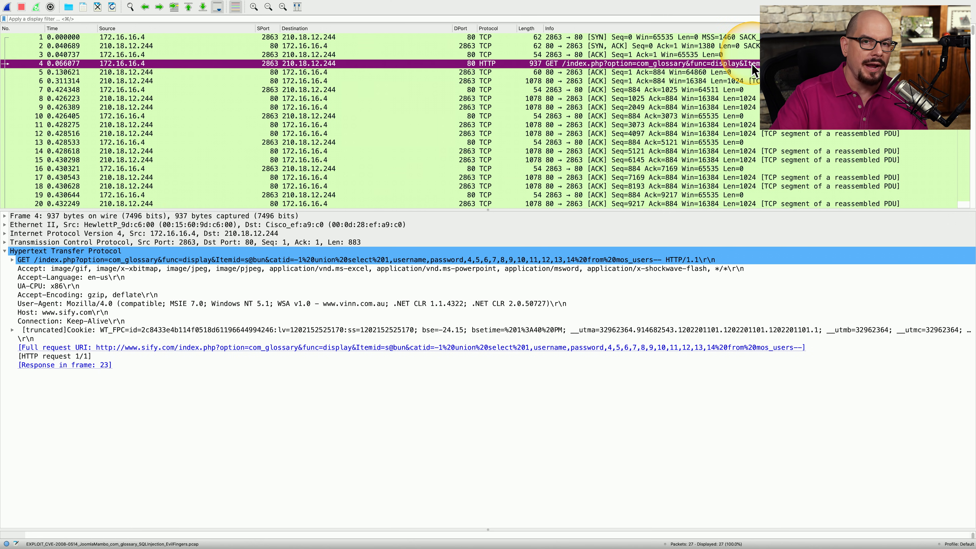
pyautogui.moveTo(242, 347)
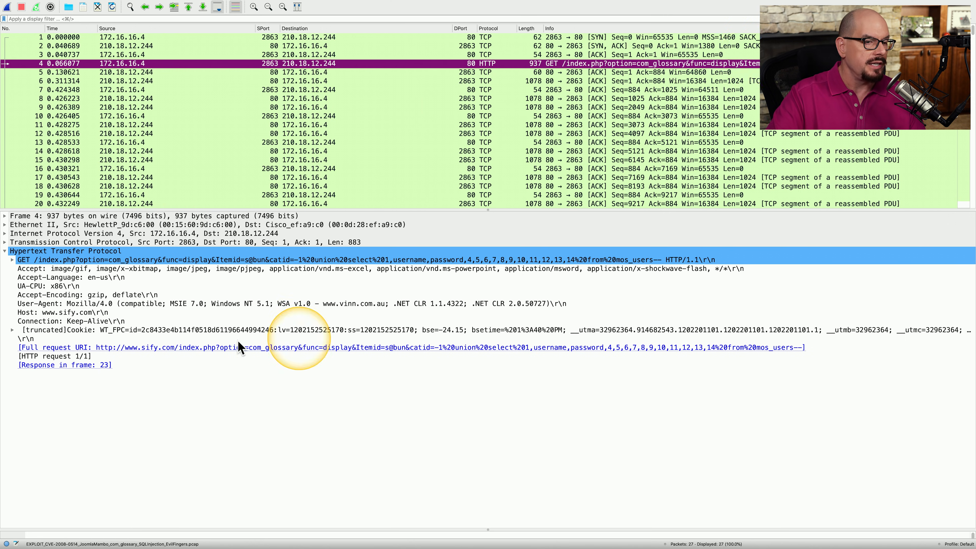
pyautogui.moveTo(115, 235)
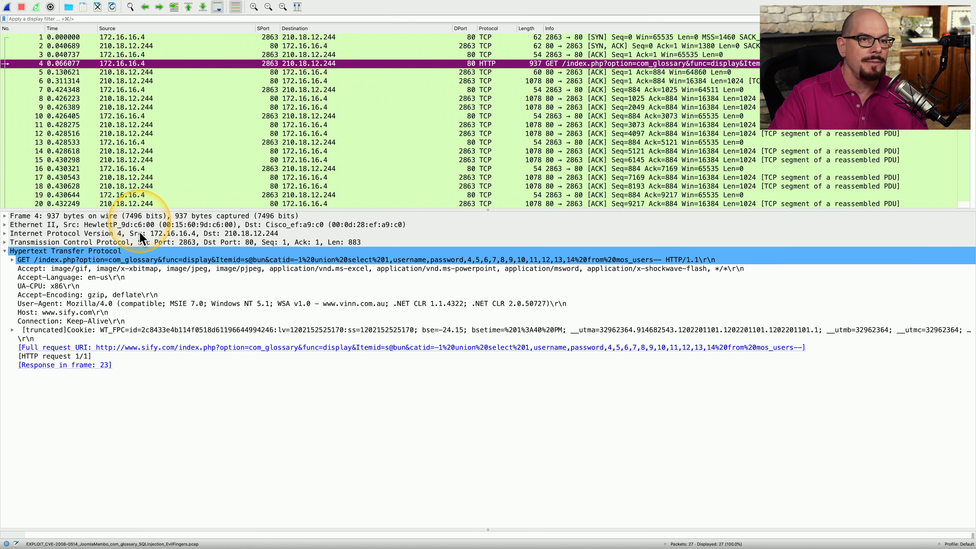
pyautogui.moveTo(34, 249)
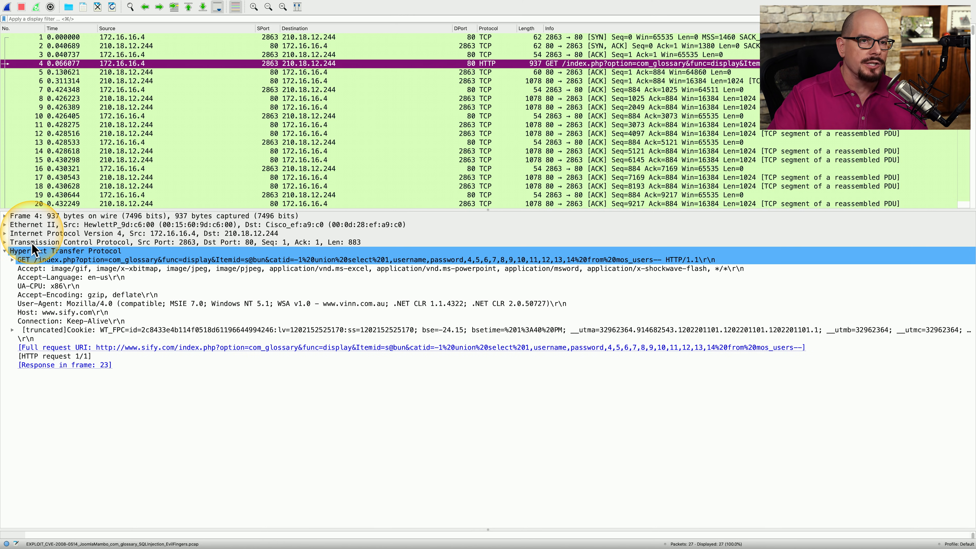
pyautogui.moveTo(78, 269)
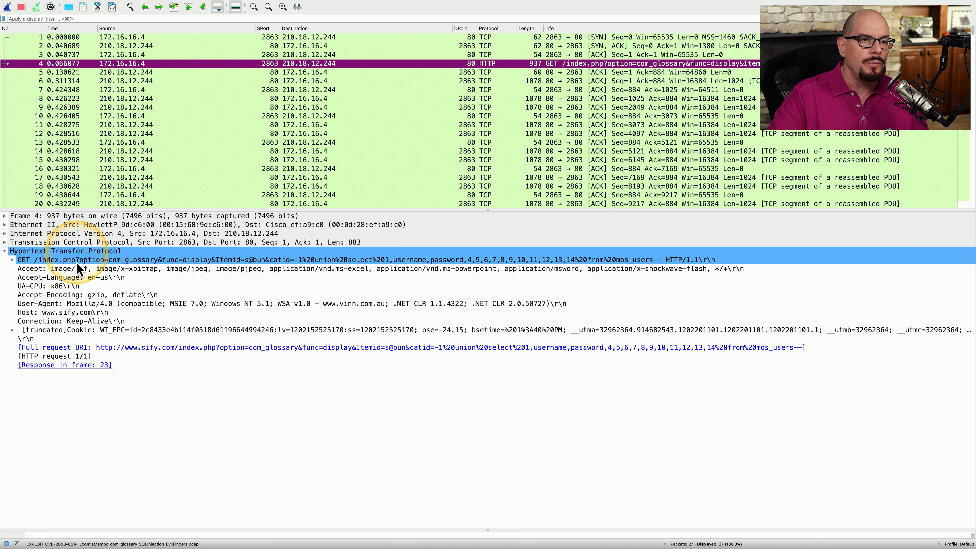
pyautogui.moveTo(208, 374)
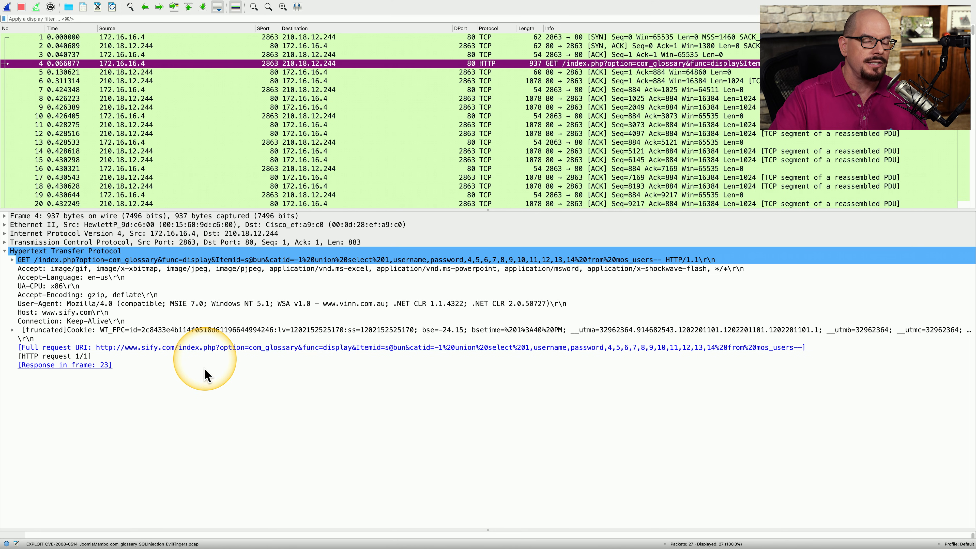